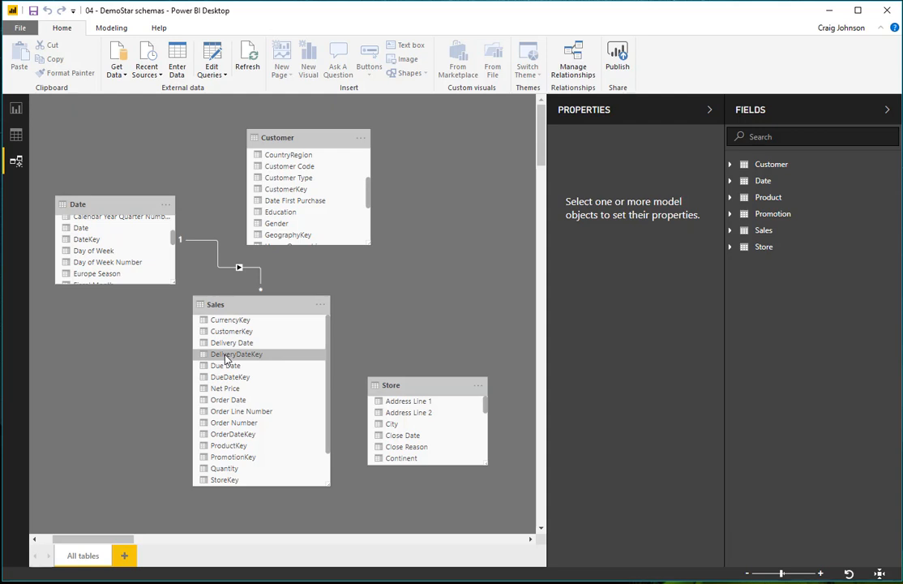
mouse_move(162, 281)
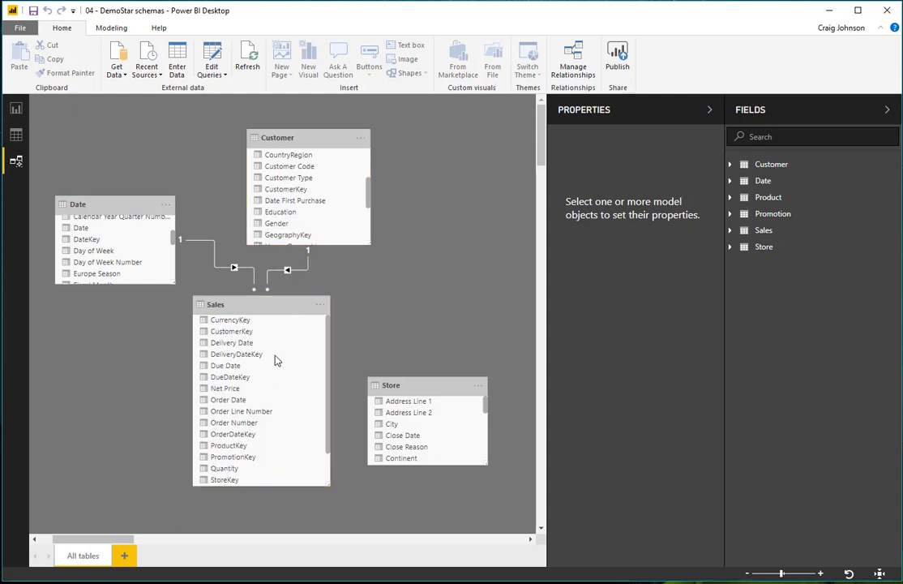
mouse_move(337, 414)
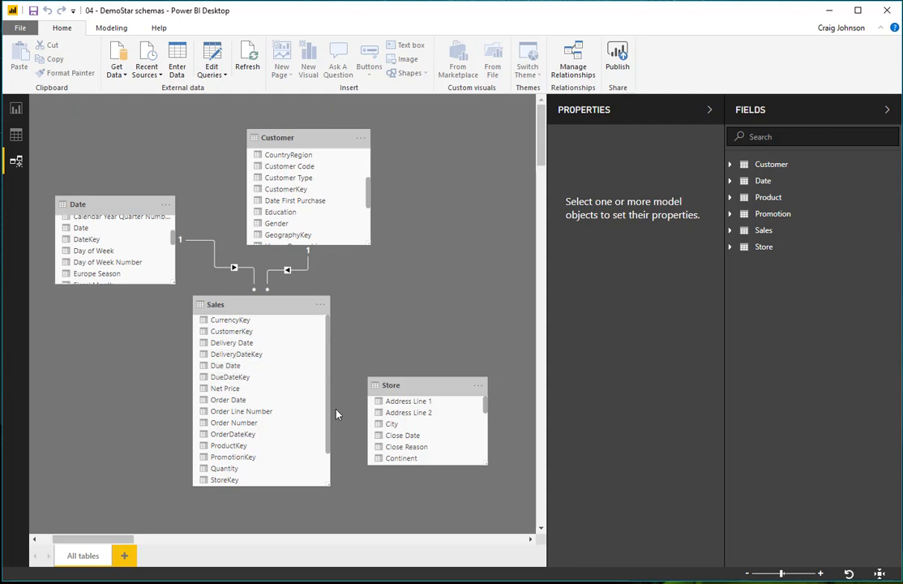
mouse_move(364, 432)
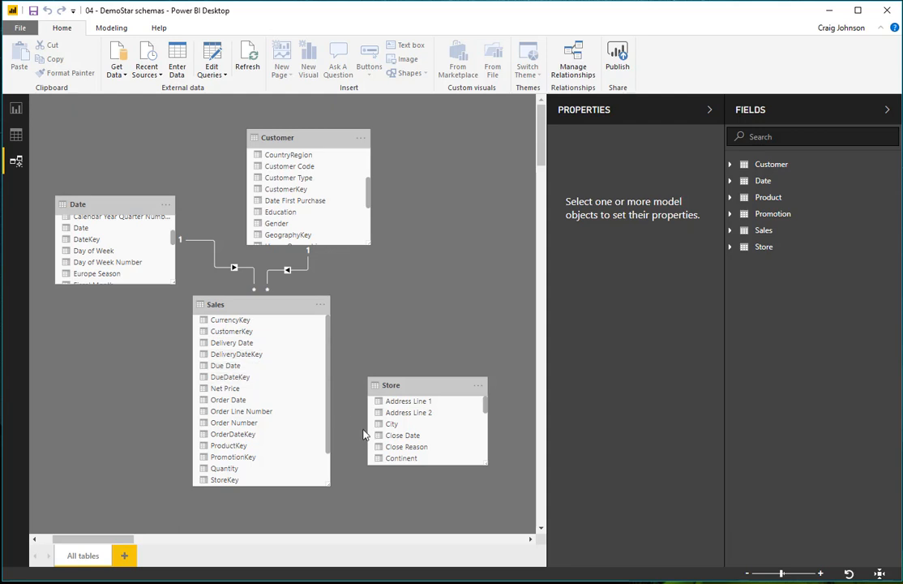
- Scroll the Store and Sales field lists to bring StoreKey into view for the relationship
scroll(down, 3)
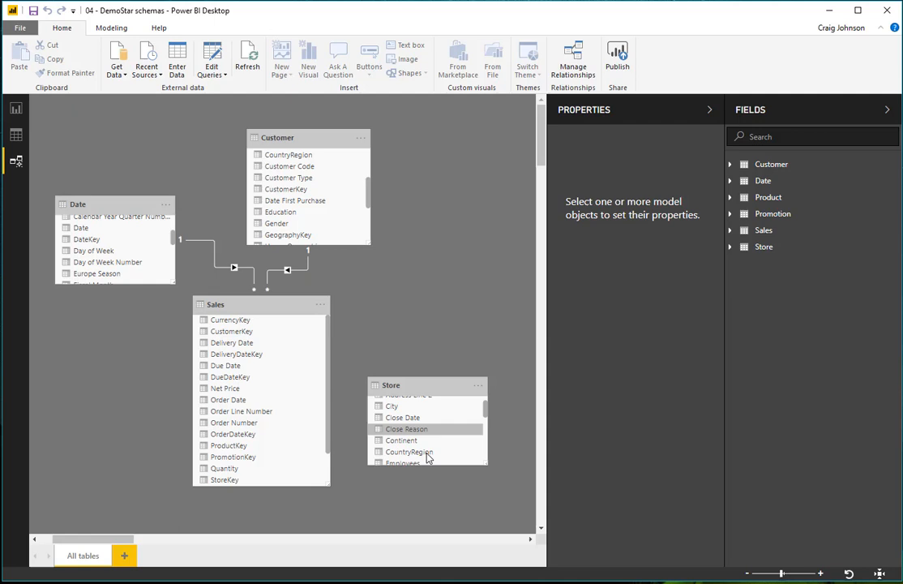
scroll(down, 3)
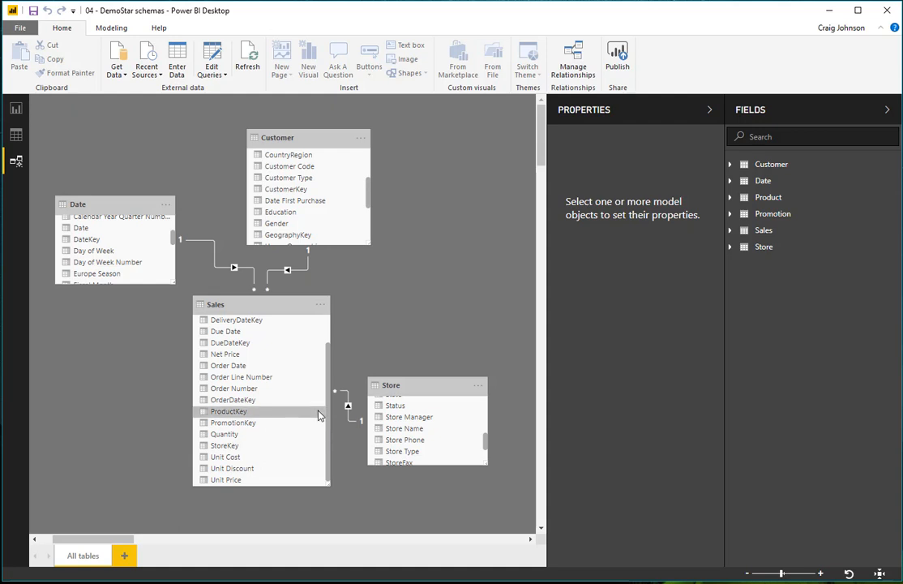
mouse_move(220, 422)
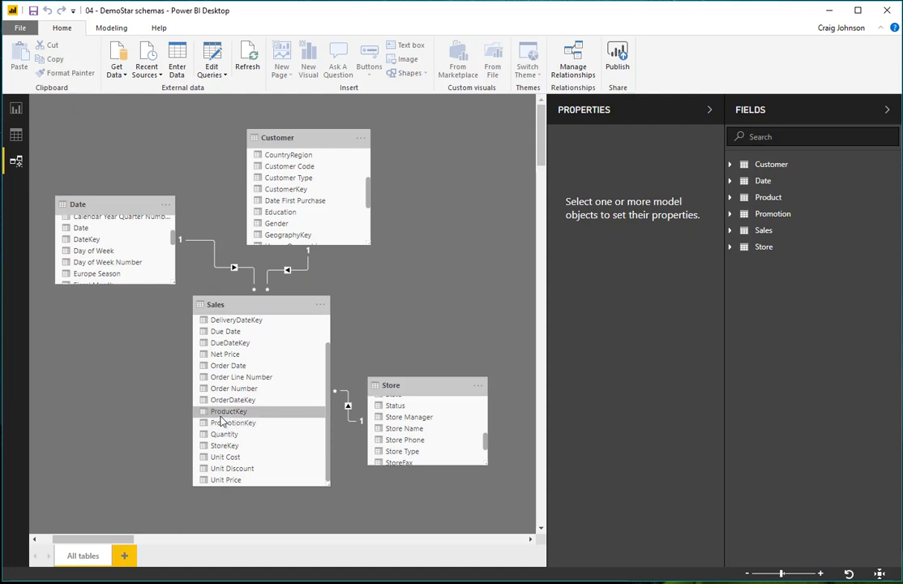
mouse_move(203, 415)
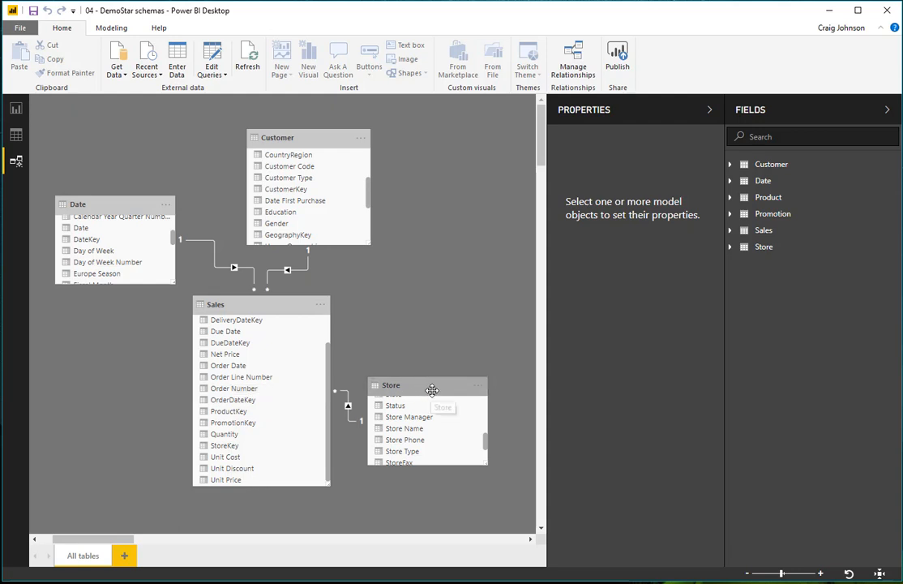
- Reposition the dimension tables around Sales, moving Store up beside Customer
drag(432, 390, 402, 364)
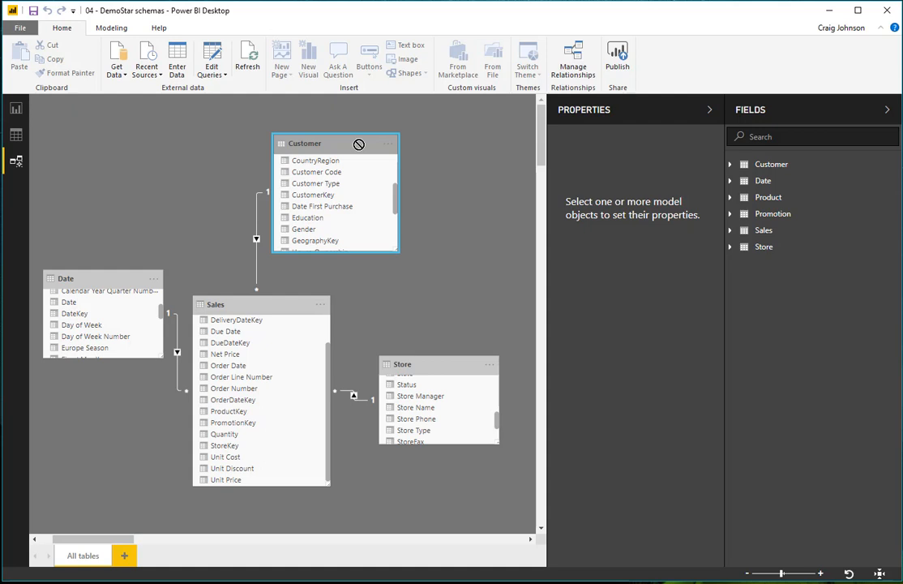
mouse_move(412, 356)
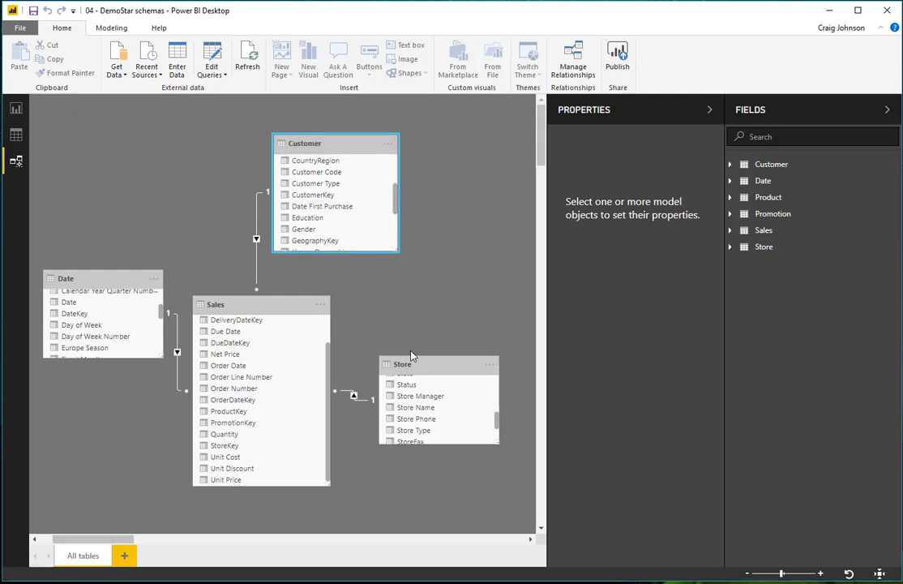
drag(437, 363, 476, 212)
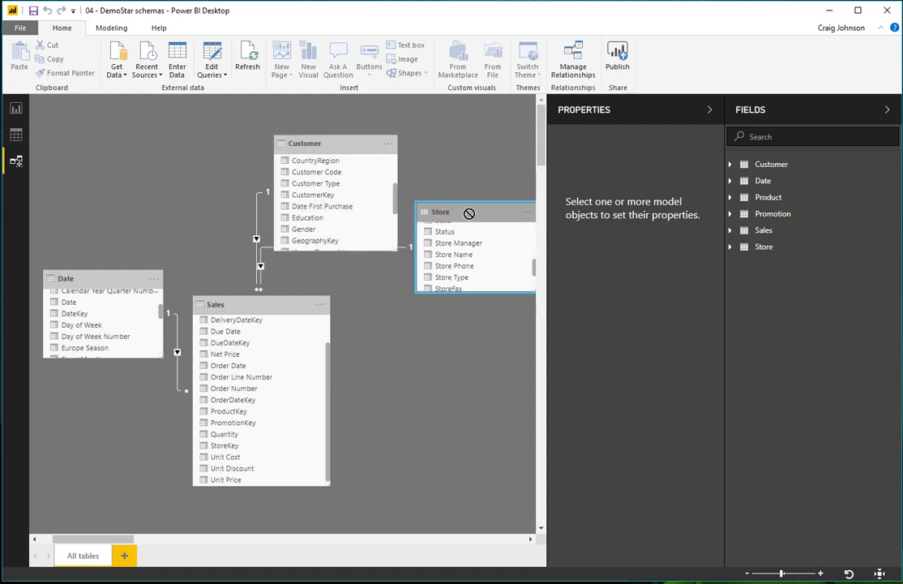